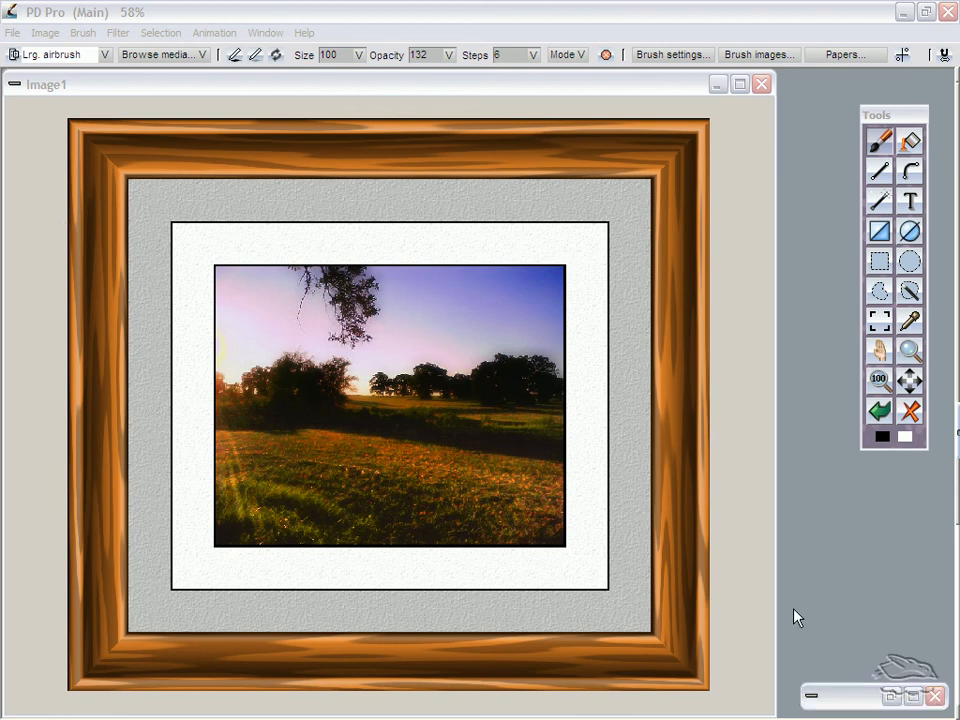
pyautogui.moveTo(664, 212)
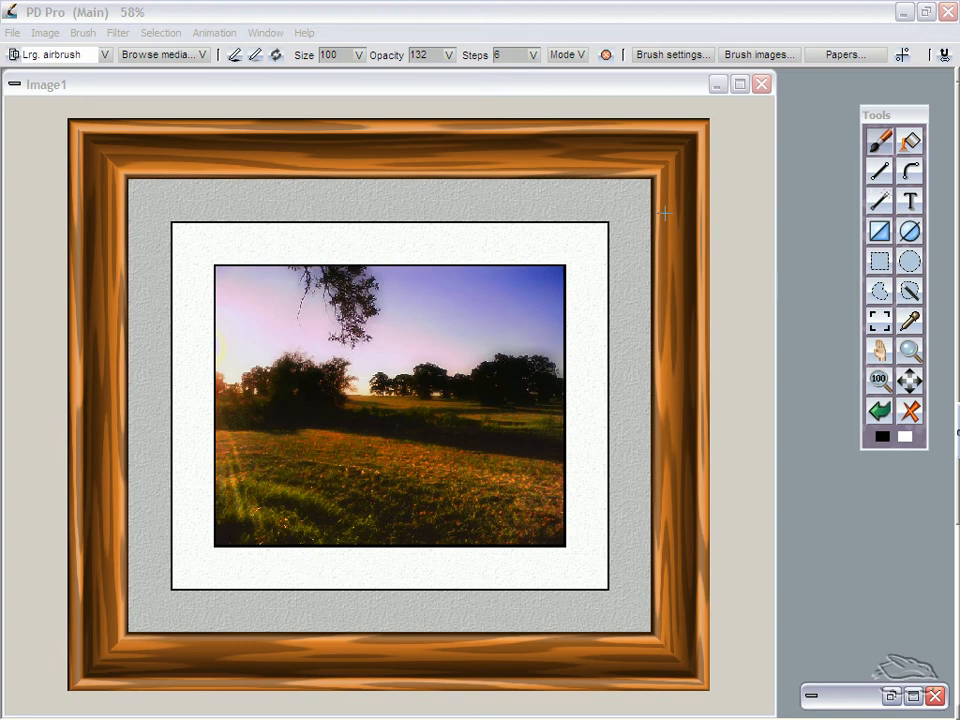
pyautogui.moveTo(384, 138)
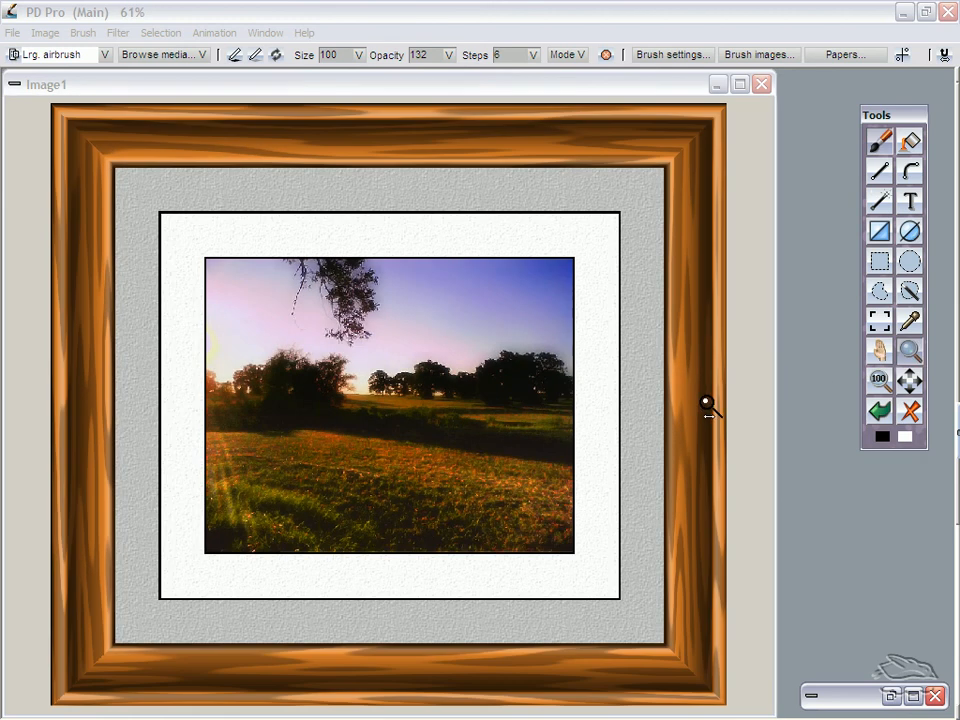
pyautogui.moveTo(516, 108)
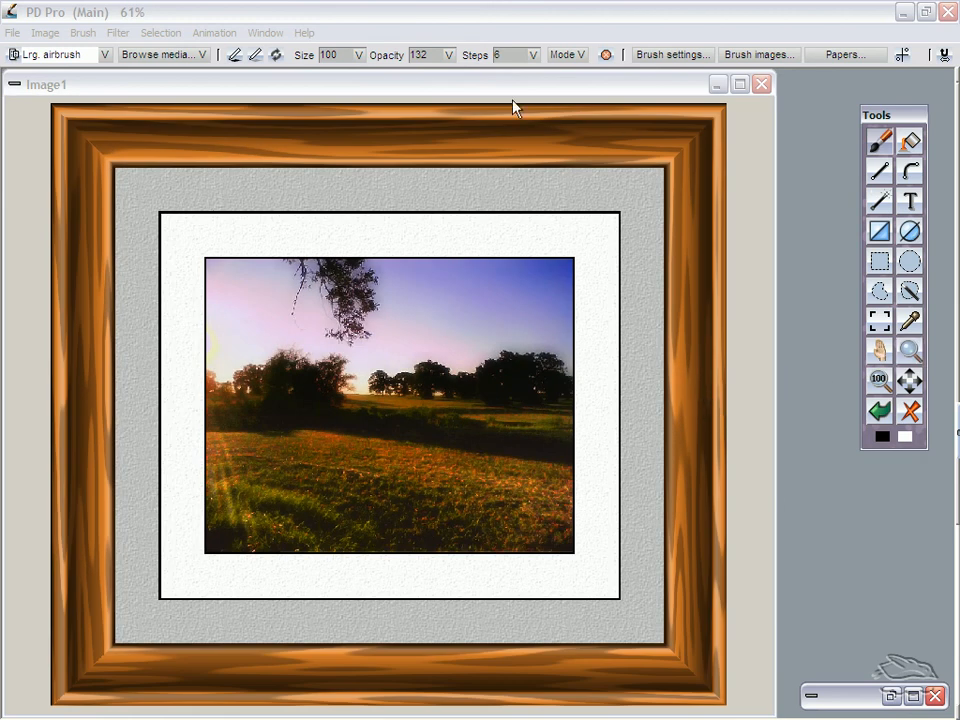
pyautogui.moveTo(150, 170)
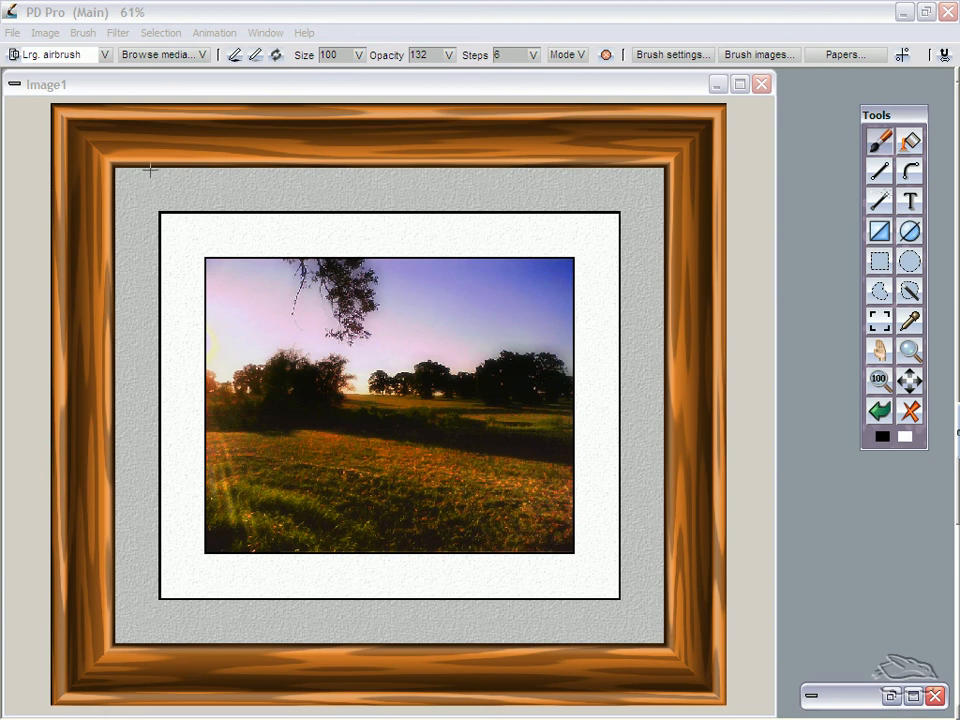
pyautogui.moveTo(482, 210)
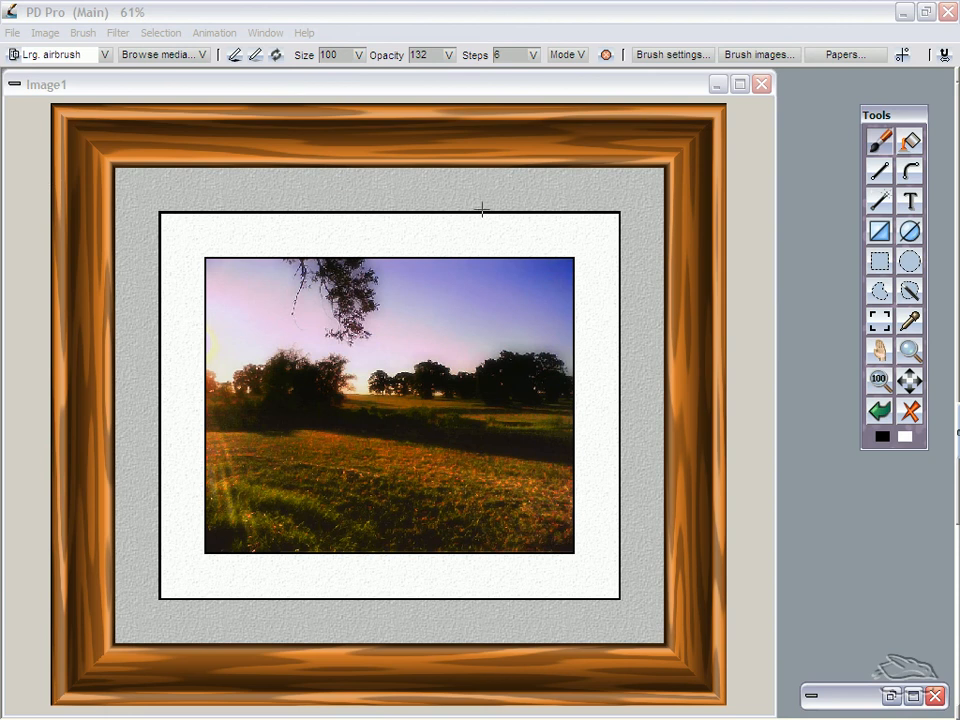
pyautogui.moveTo(632, 544)
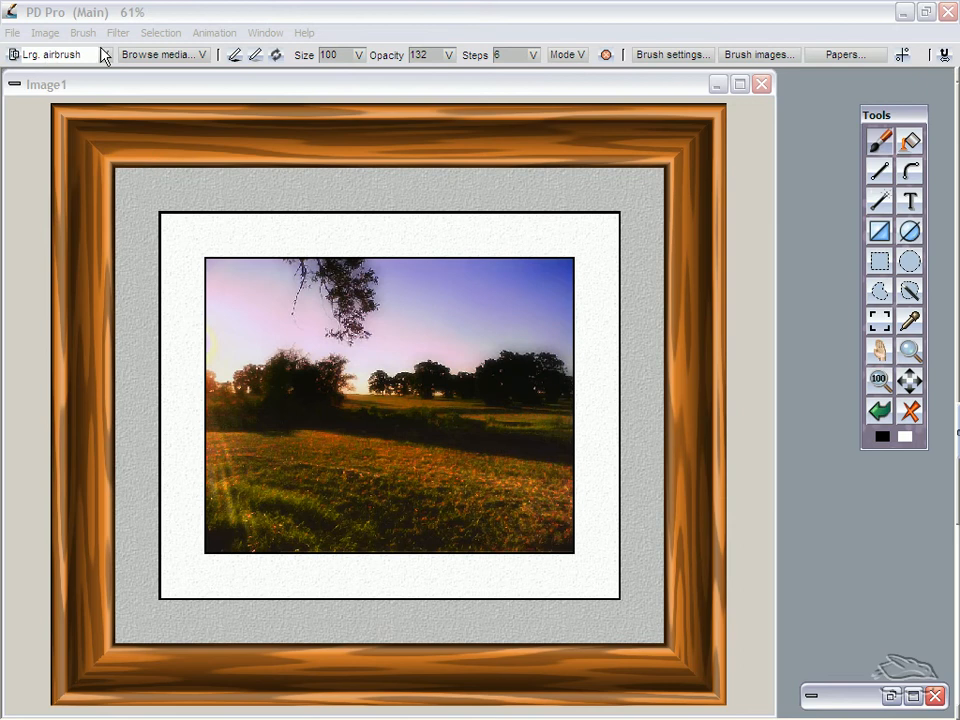
# - Restore the stored unframed landscape photo from the swap panel, discarding the framed version
pyautogui.click(44, 32)
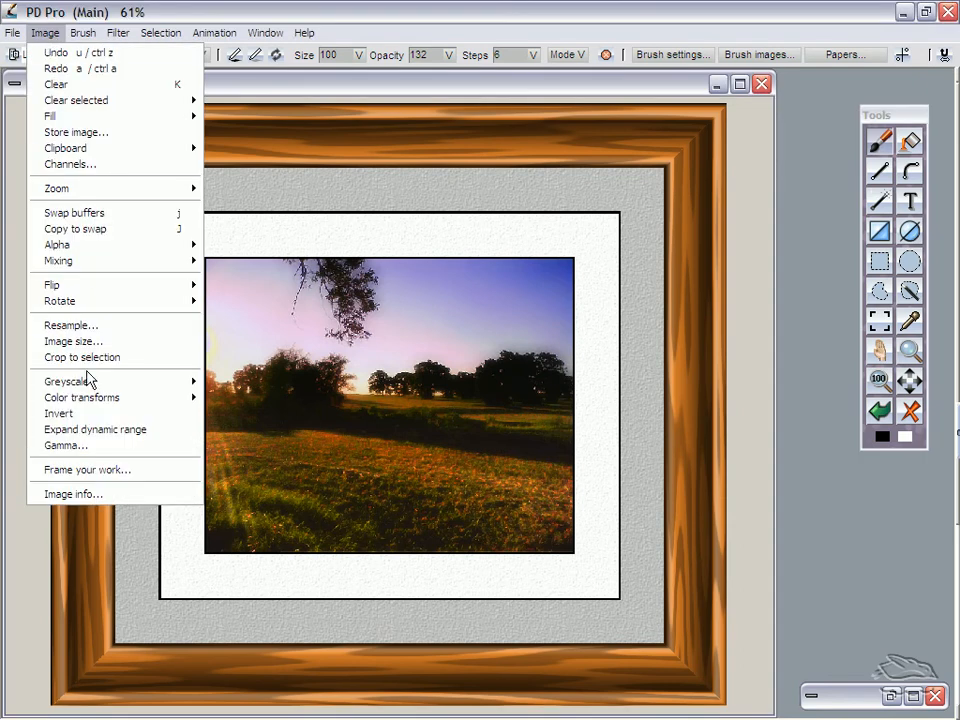
pyautogui.moveTo(88, 470)
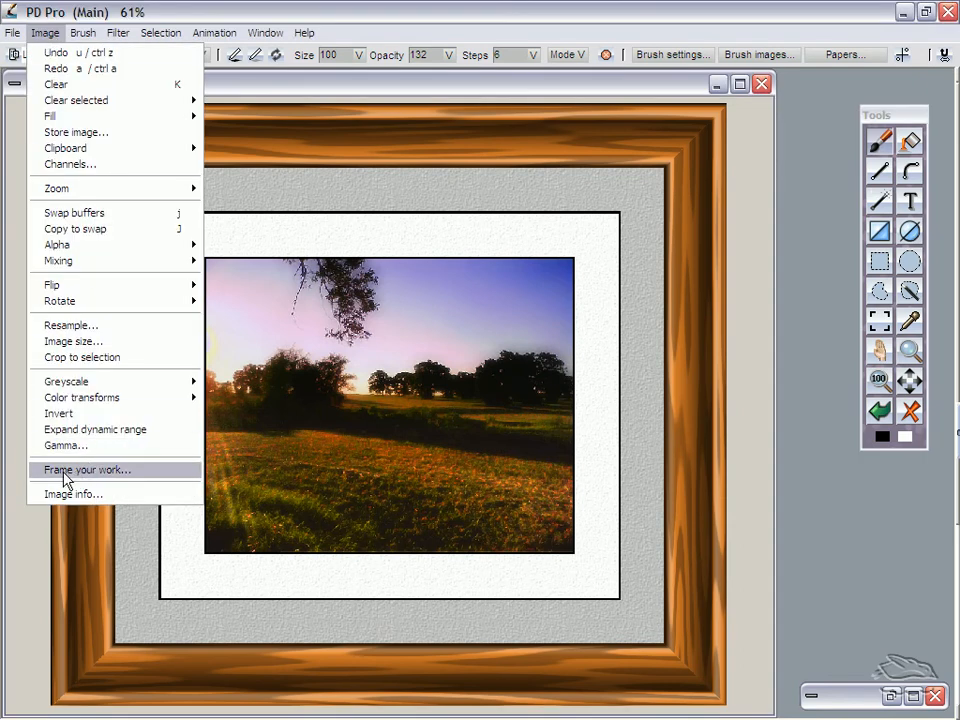
pyautogui.moveTo(84, 478)
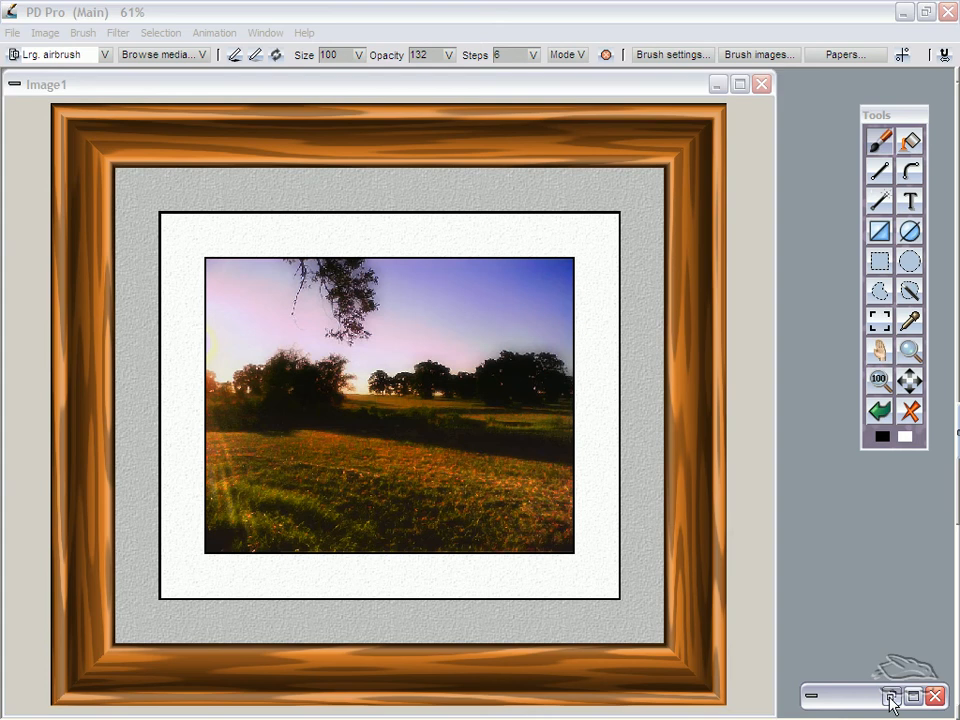
pyautogui.click(892, 696)
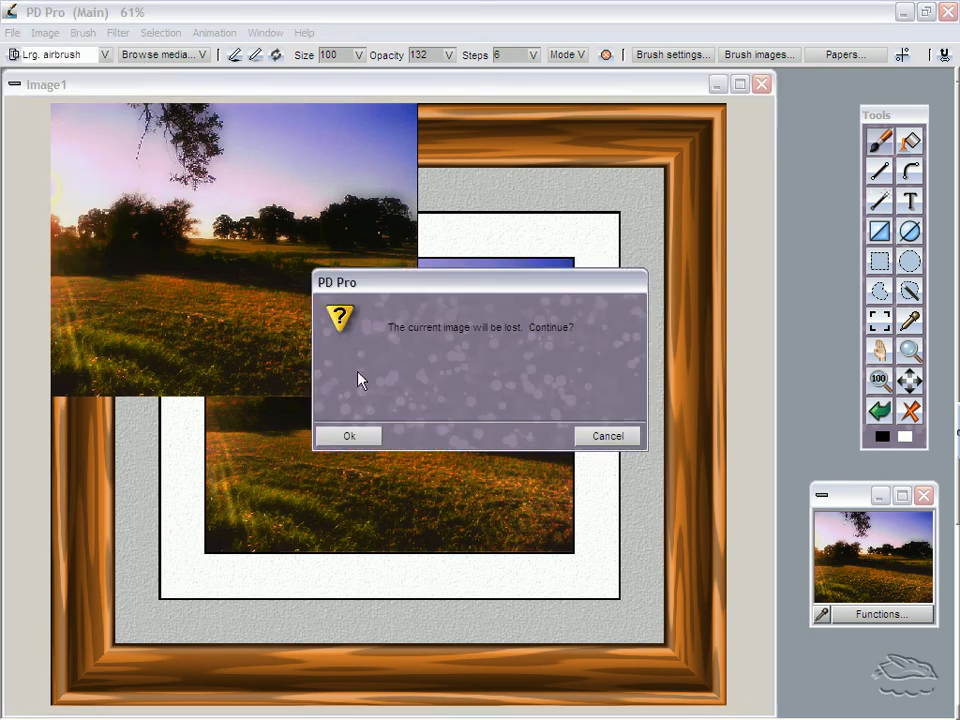
pyautogui.click(348, 436)
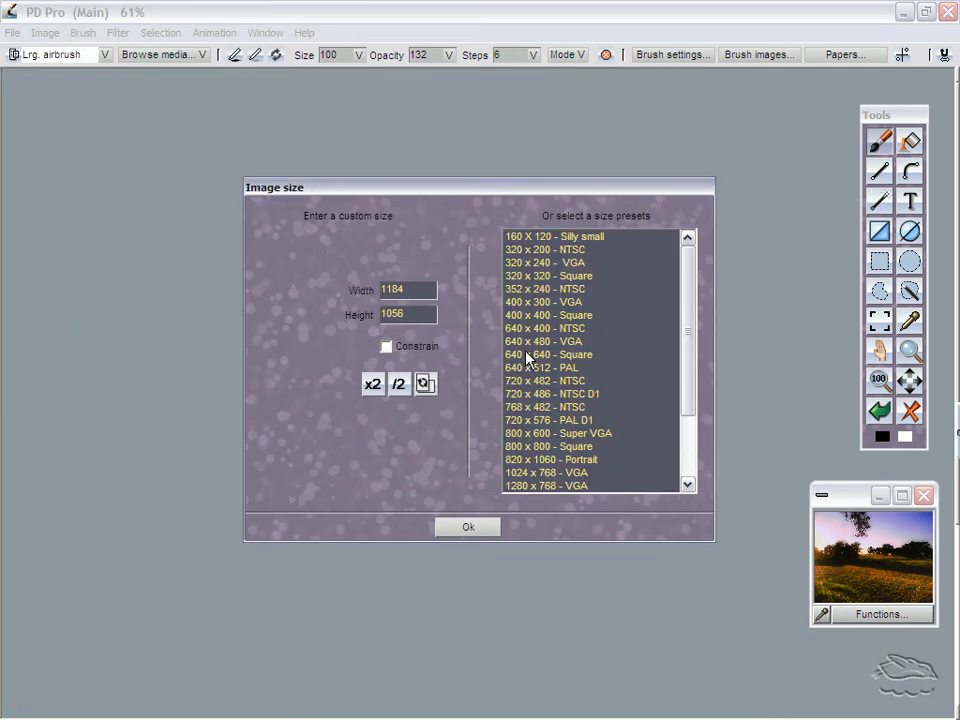
# - Resize the image to the 640 x 480 VGA preset
pyautogui.click(544, 340)
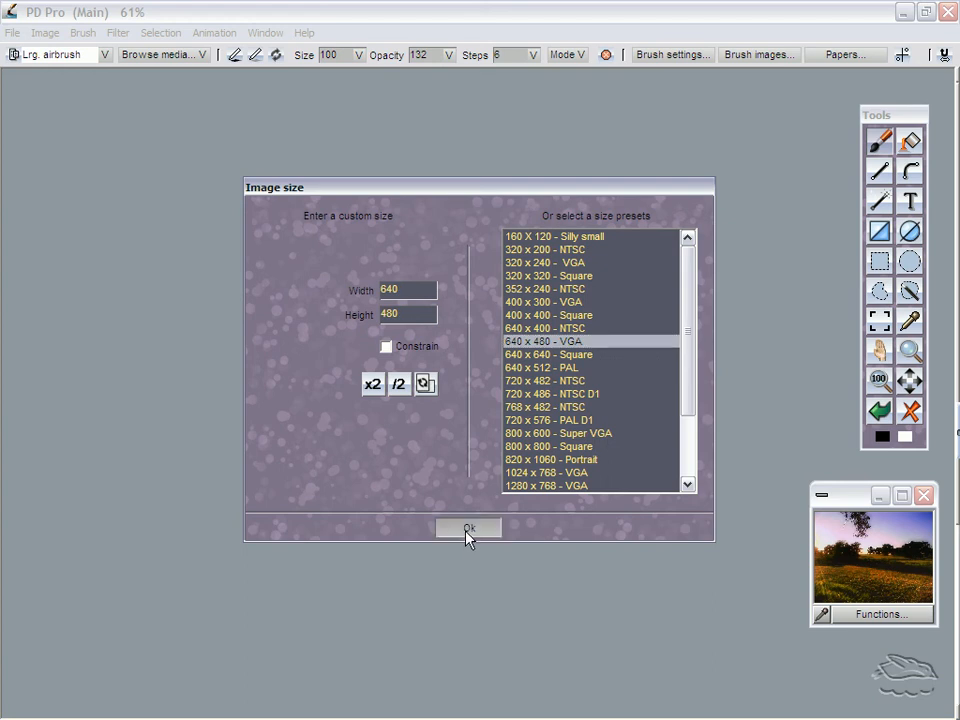
pyautogui.click(468, 528)
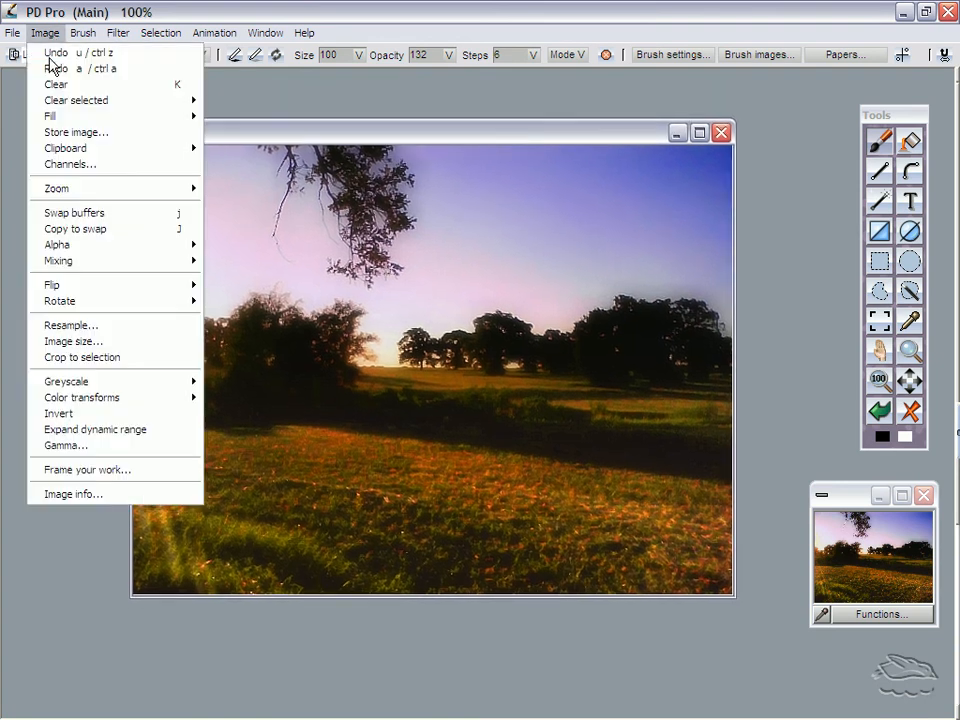
pyautogui.moveTo(88, 468)
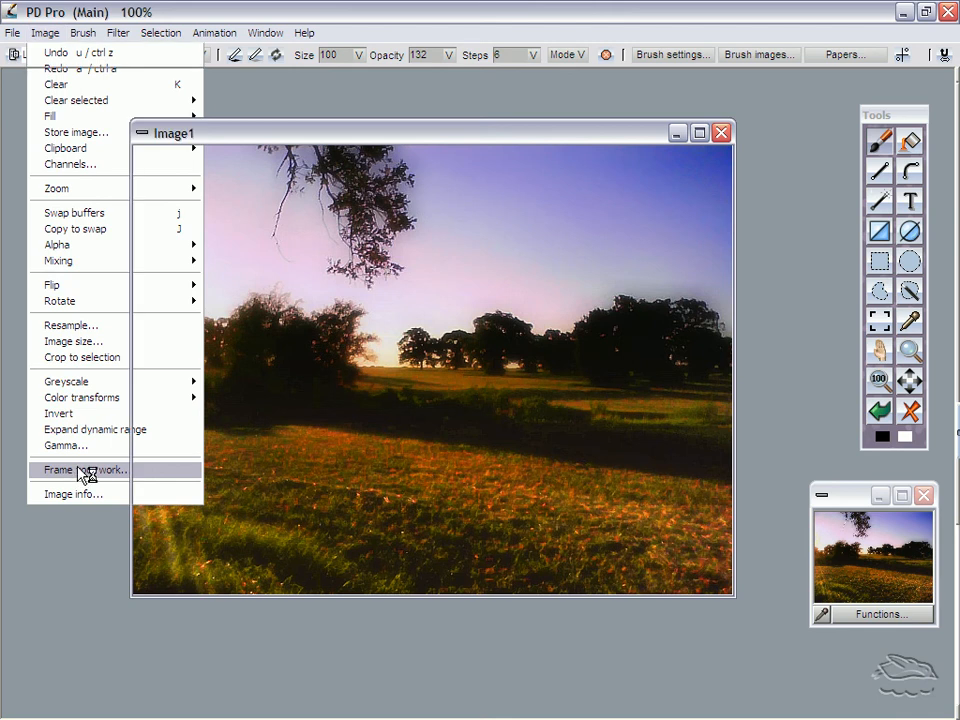
# - Start Frame your work to open the Matte cutter on the landscape photo
pyautogui.click(84, 470)
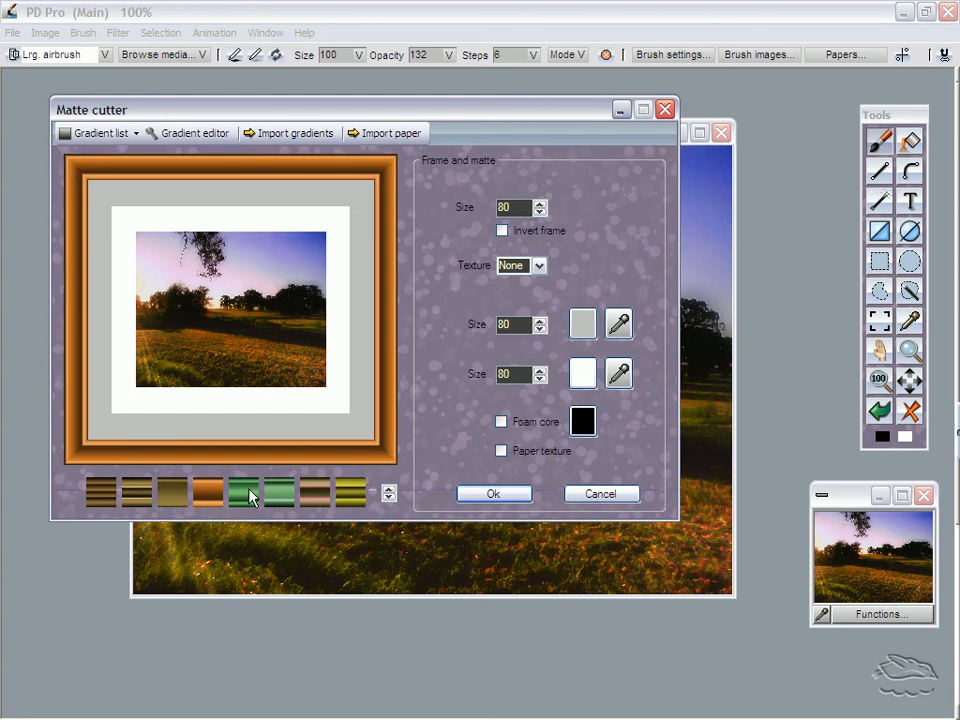
# - Browse the frame gradients, settle on the orange gradient at size 123 and invert its shading
pyautogui.click(388, 496)
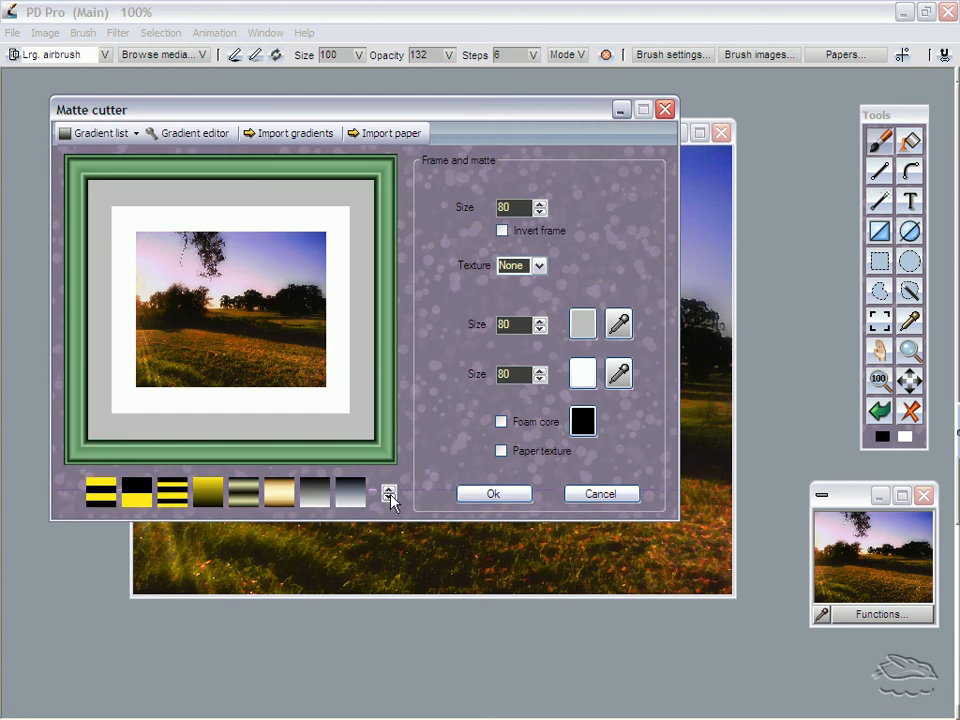
pyautogui.click(388, 496)
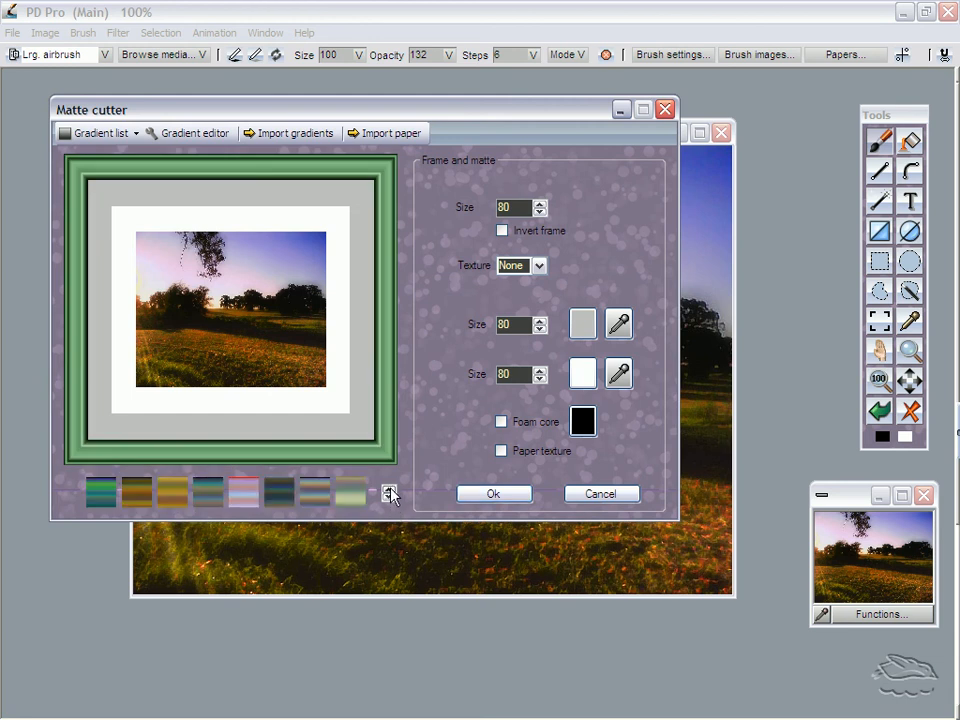
pyautogui.click(388, 492)
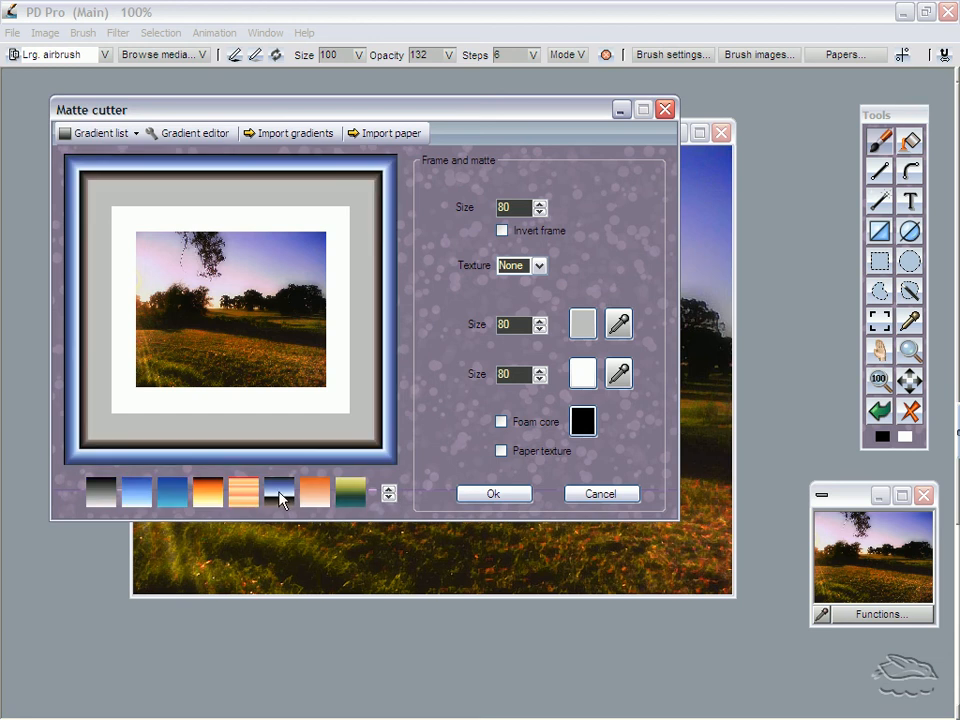
pyautogui.click(208, 490)
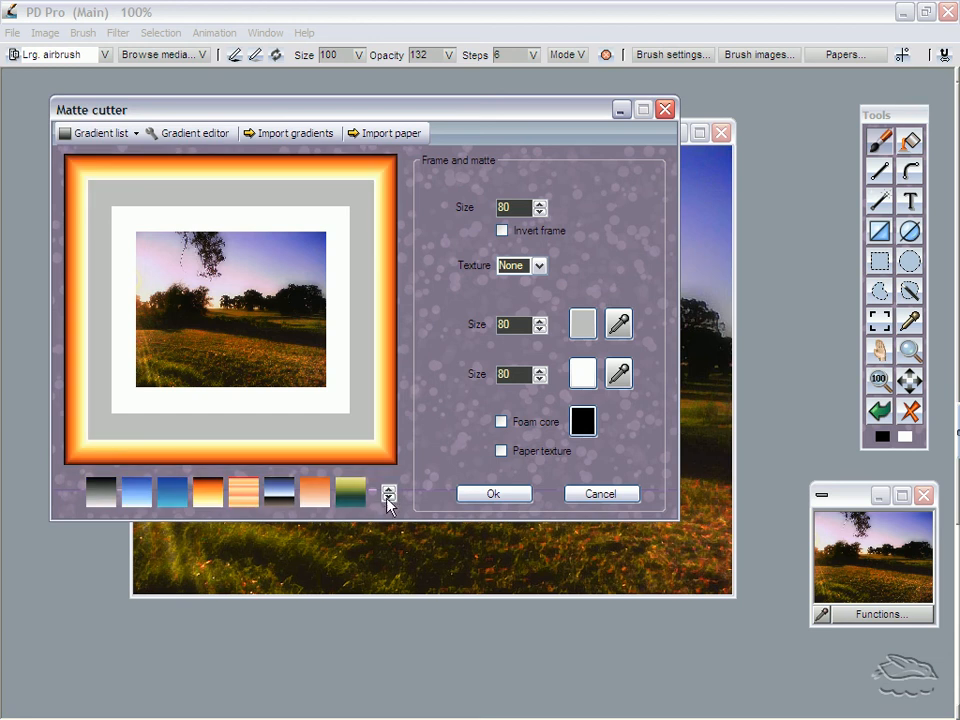
pyautogui.click(388, 496)
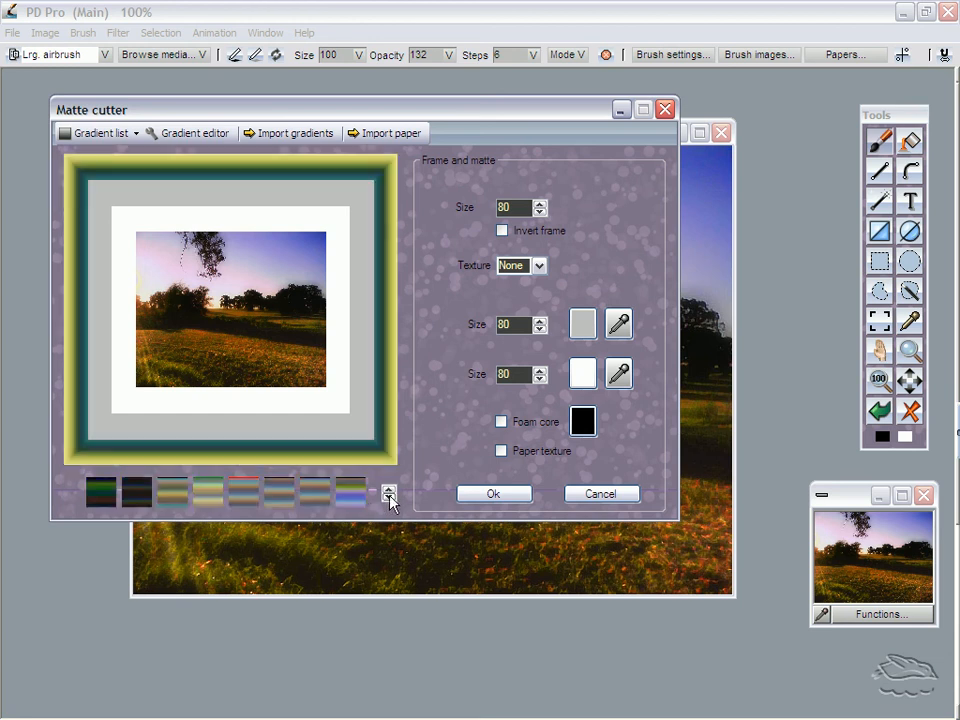
pyautogui.click(388, 494)
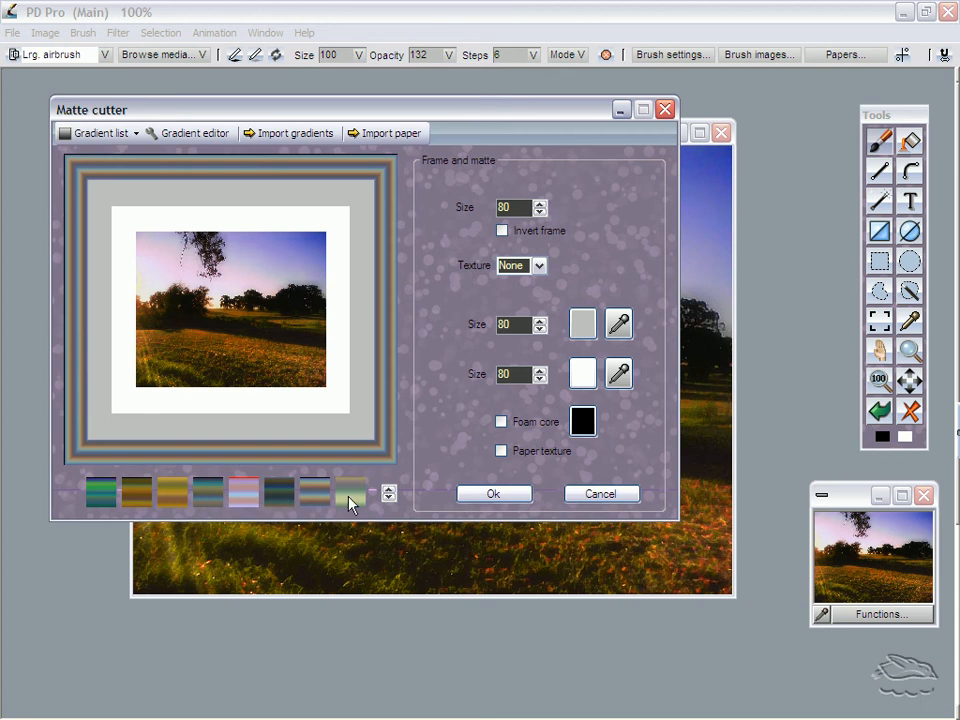
pyautogui.click(388, 488)
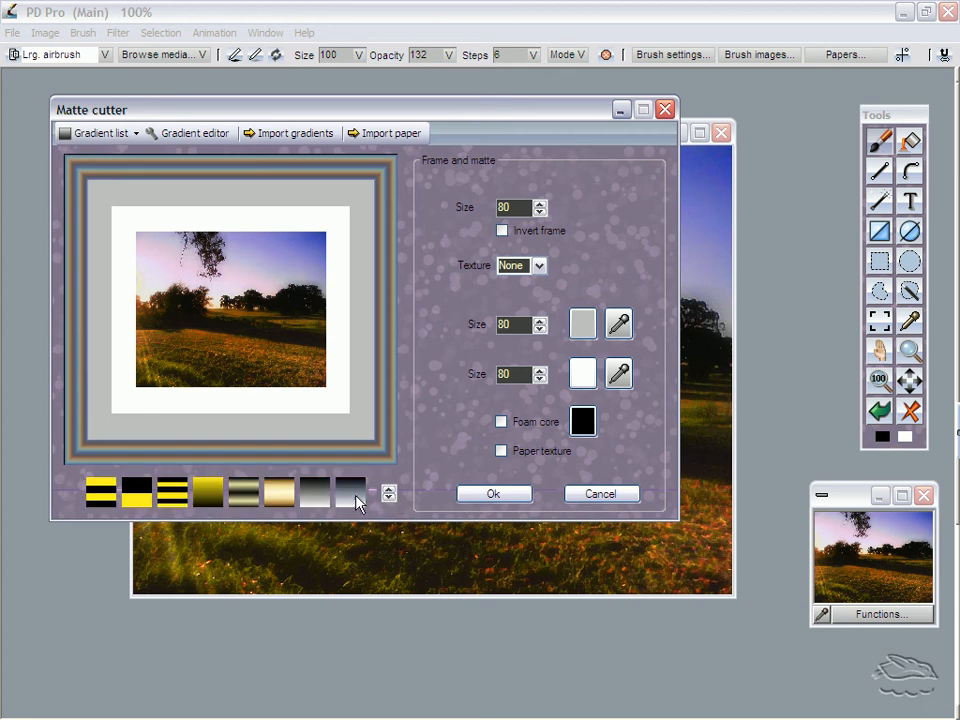
pyautogui.click(388, 496)
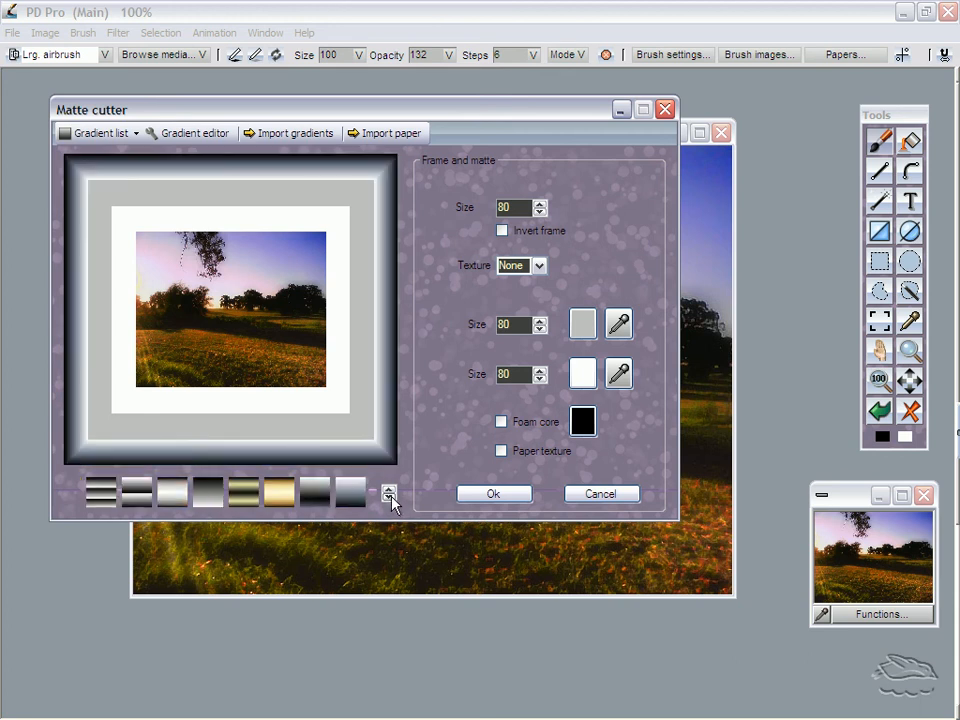
pyautogui.click(388, 496)
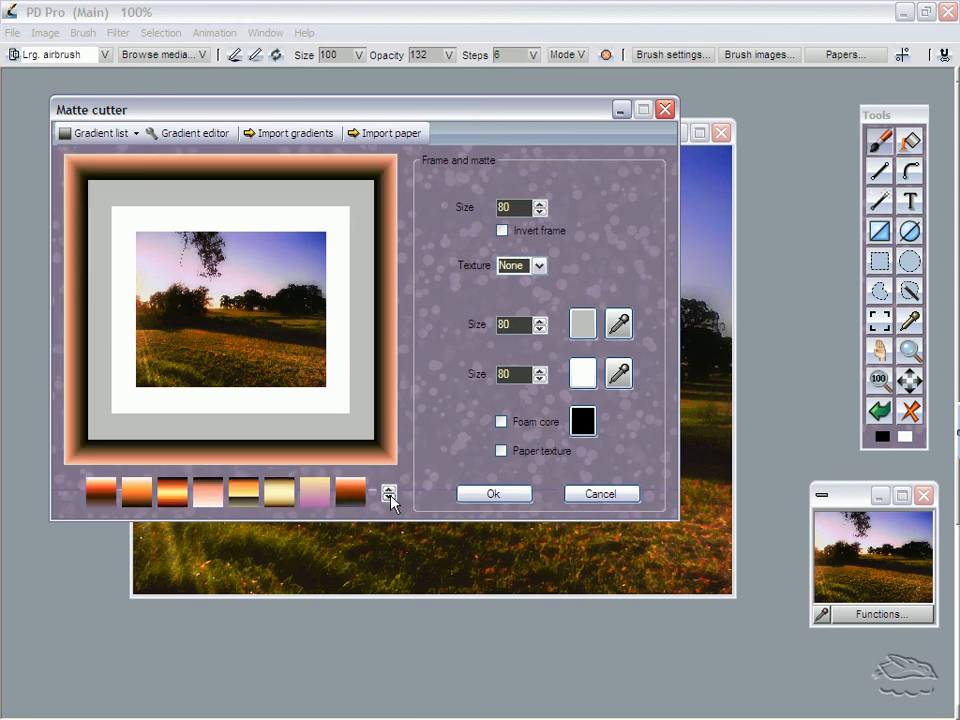
pyautogui.click(388, 496)
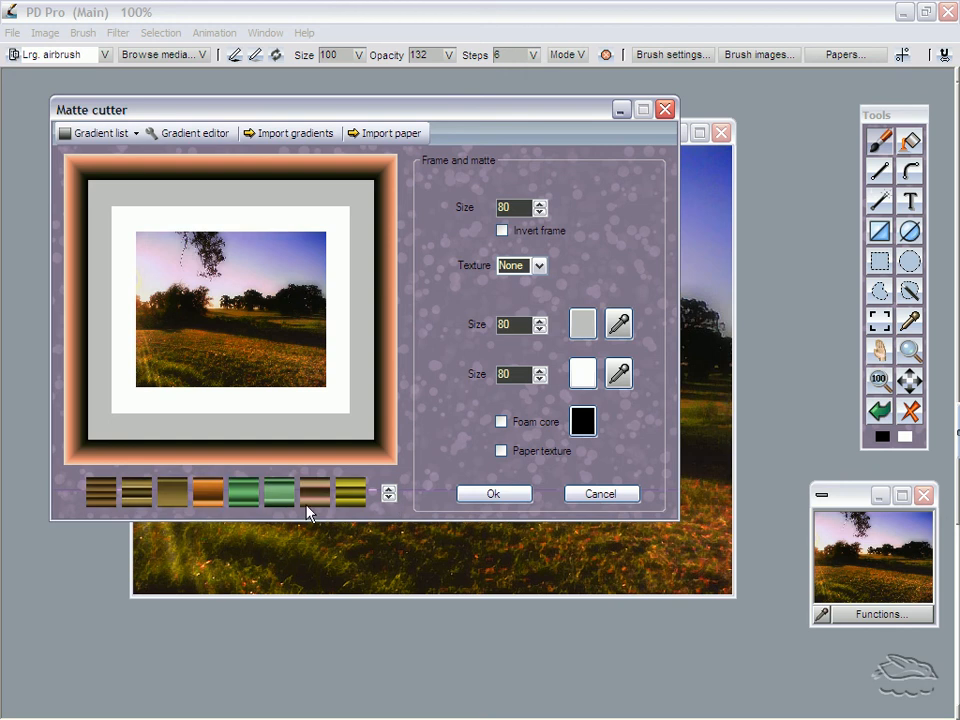
pyautogui.click(208, 490)
pyautogui.write('12')
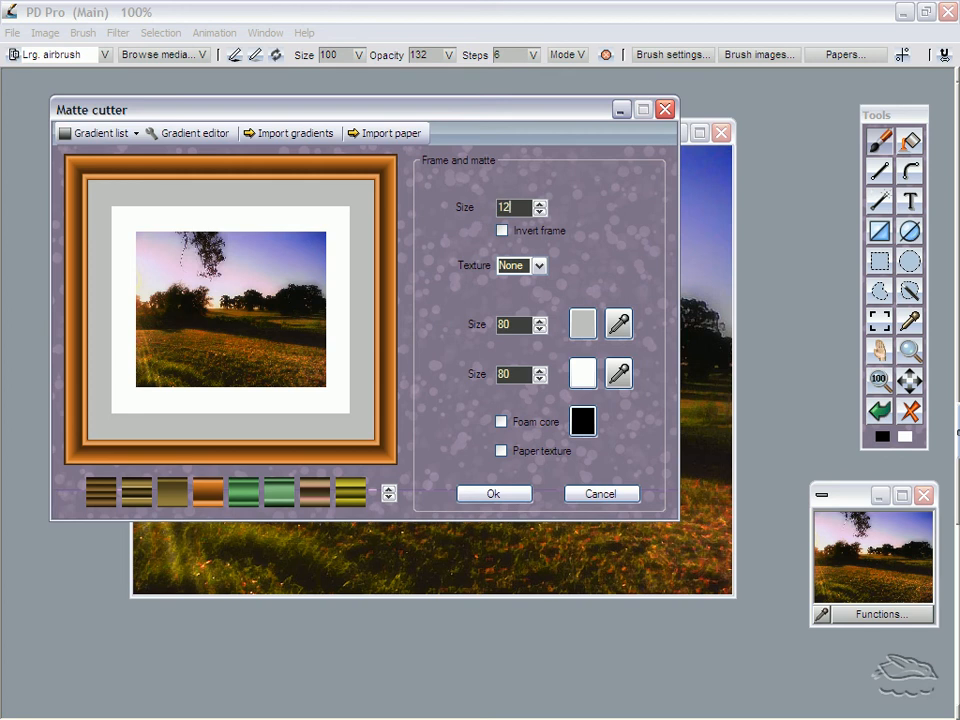
pyautogui.click(500, 232)
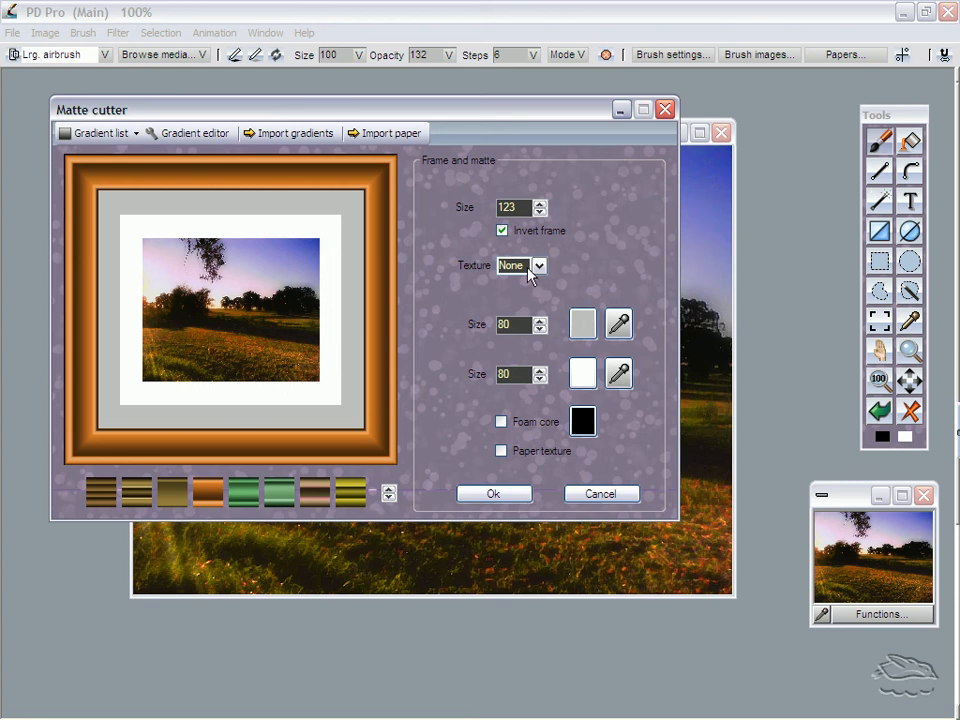
# - Give the frame a Wood texture with a Sine wave grain and raised intensity
pyautogui.click(540, 264)
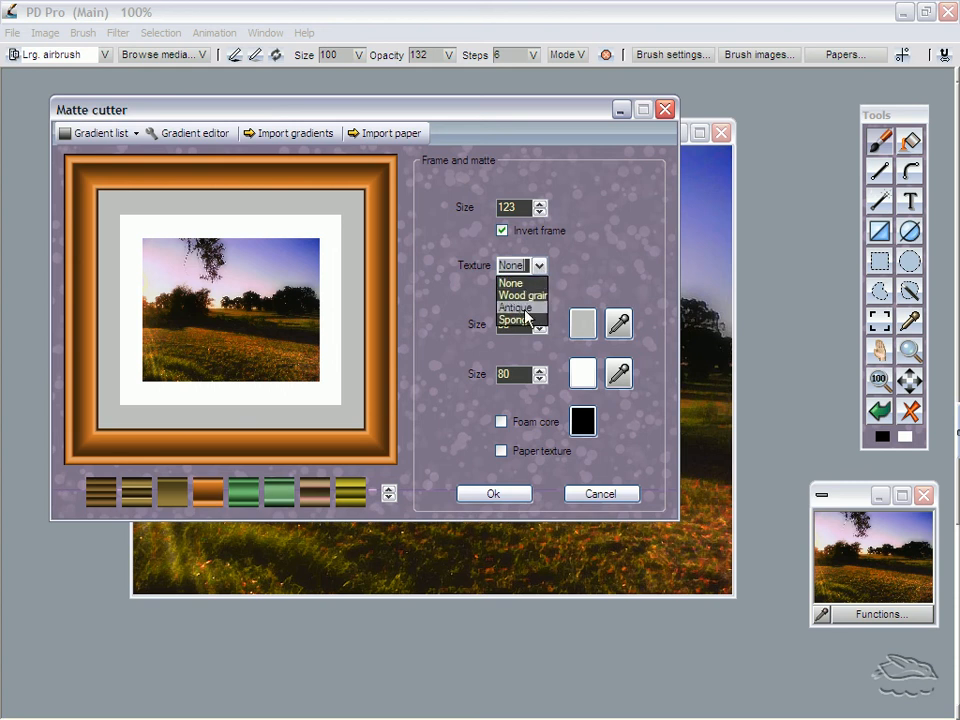
pyautogui.click(522, 294)
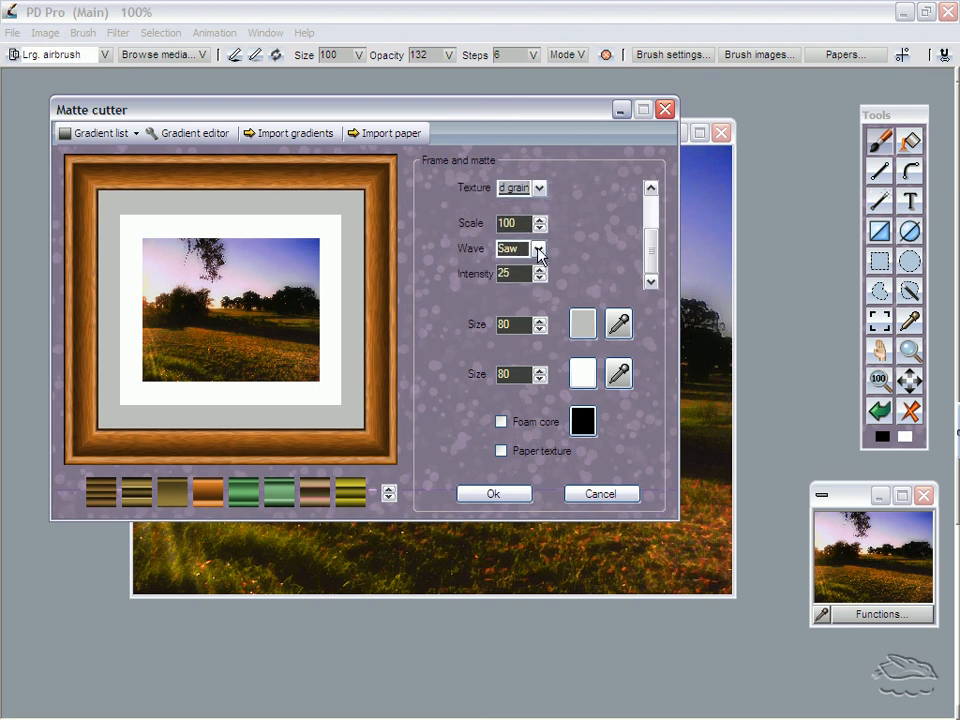
pyautogui.click(538, 248)
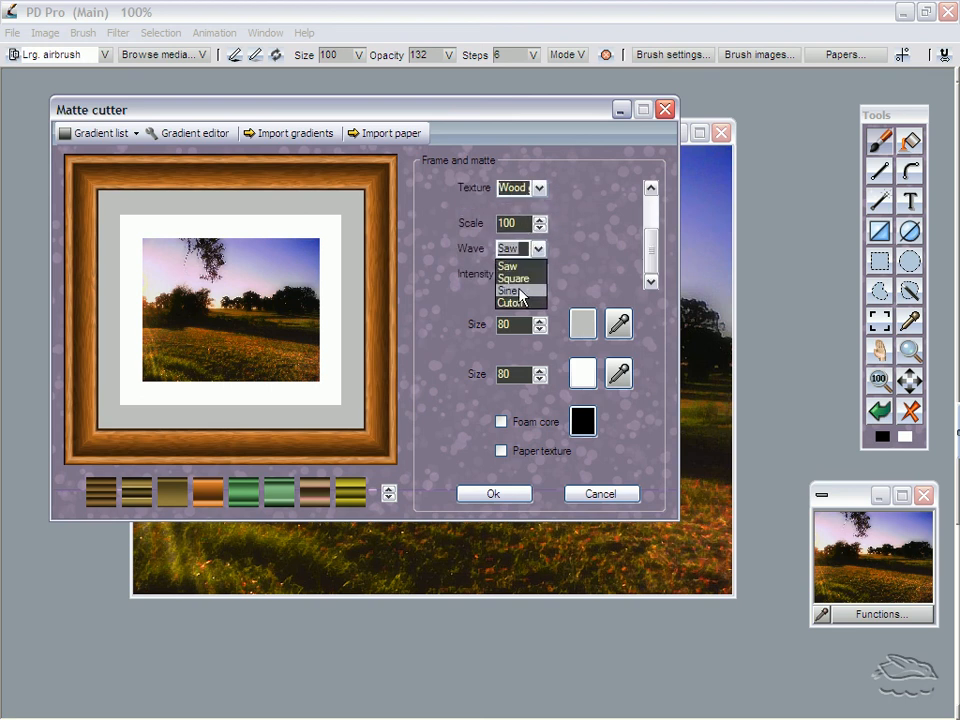
pyautogui.click(510, 292)
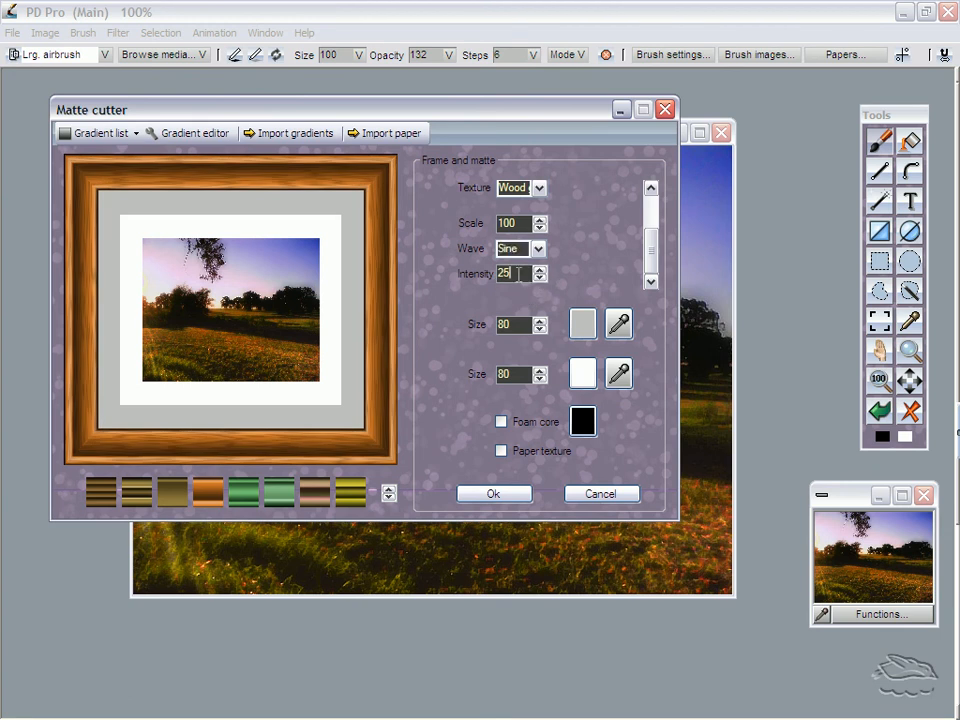
pyautogui.click(540, 270)
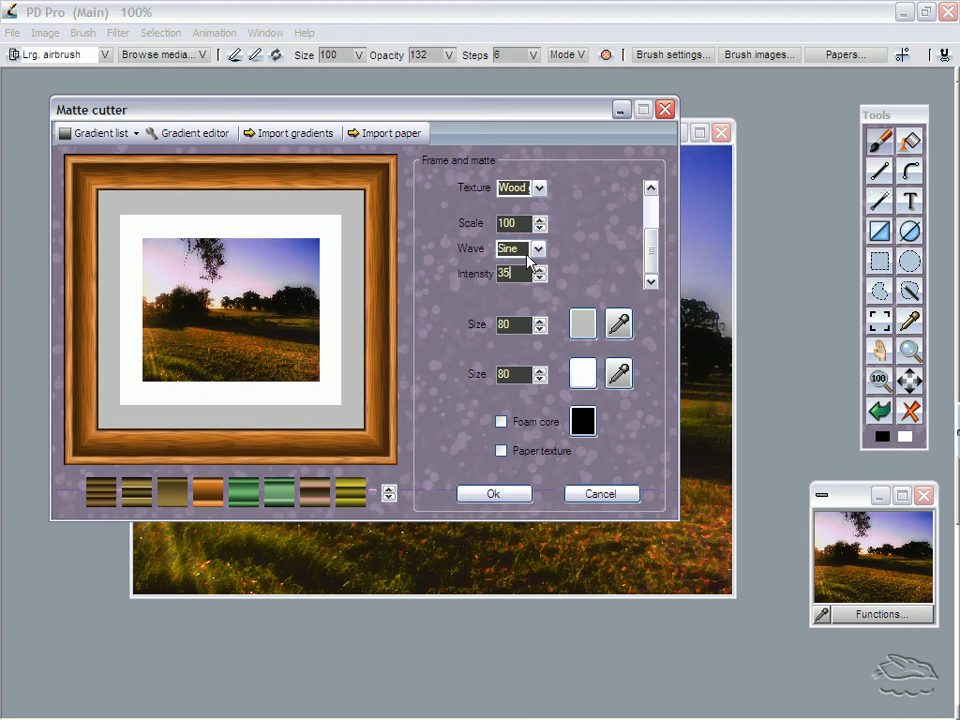
pyautogui.moveTo(560, 318)
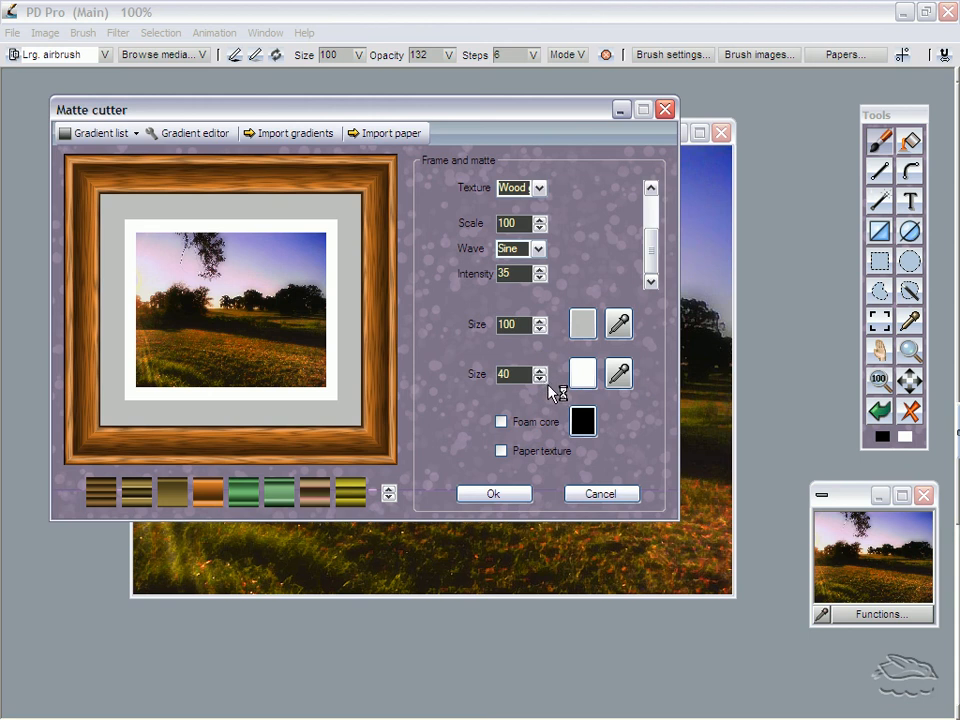
# - Widen the gray matte to 100 and narrow the white inner mat to about 39
pyautogui.click(540, 378)
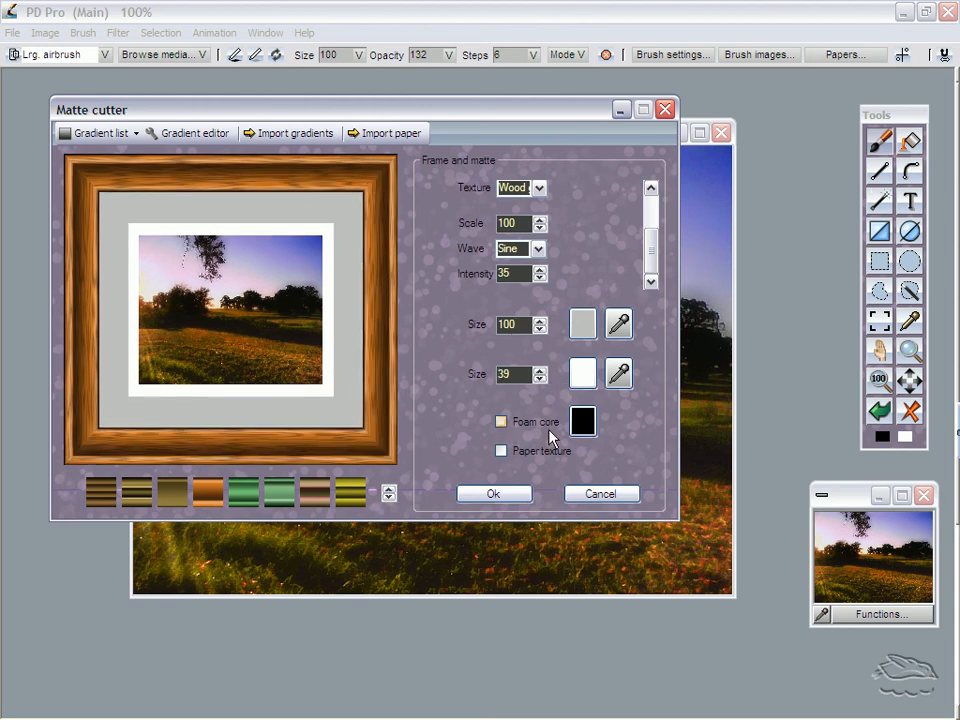
# - Turn on the foam-core edge and colour it dark gray
pyautogui.click(500, 420)
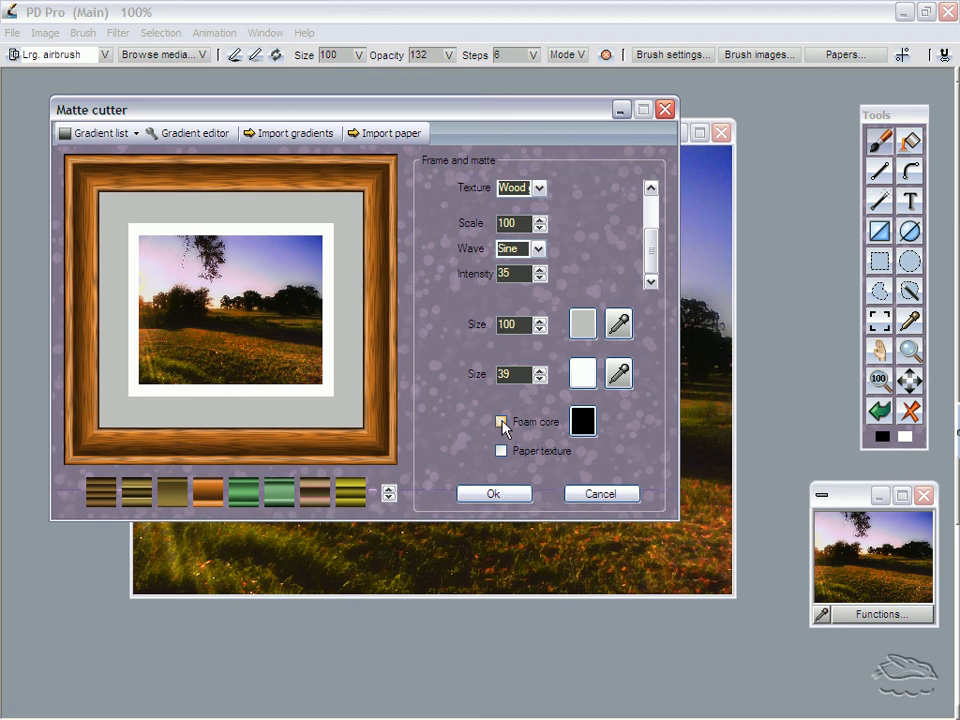
pyautogui.click(500, 420)
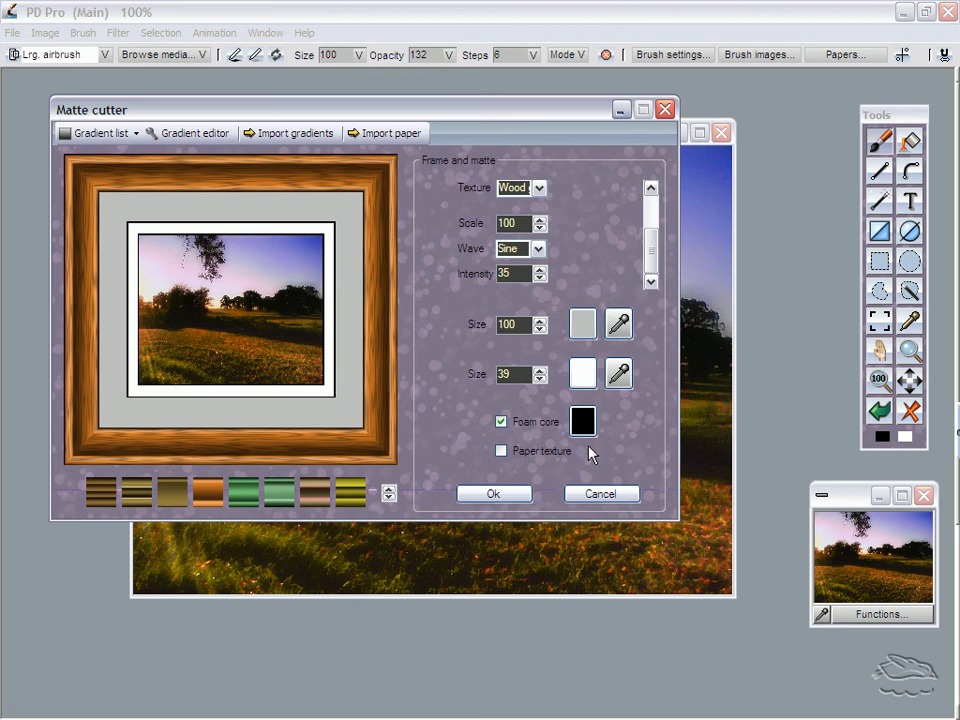
pyautogui.click(584, 420)
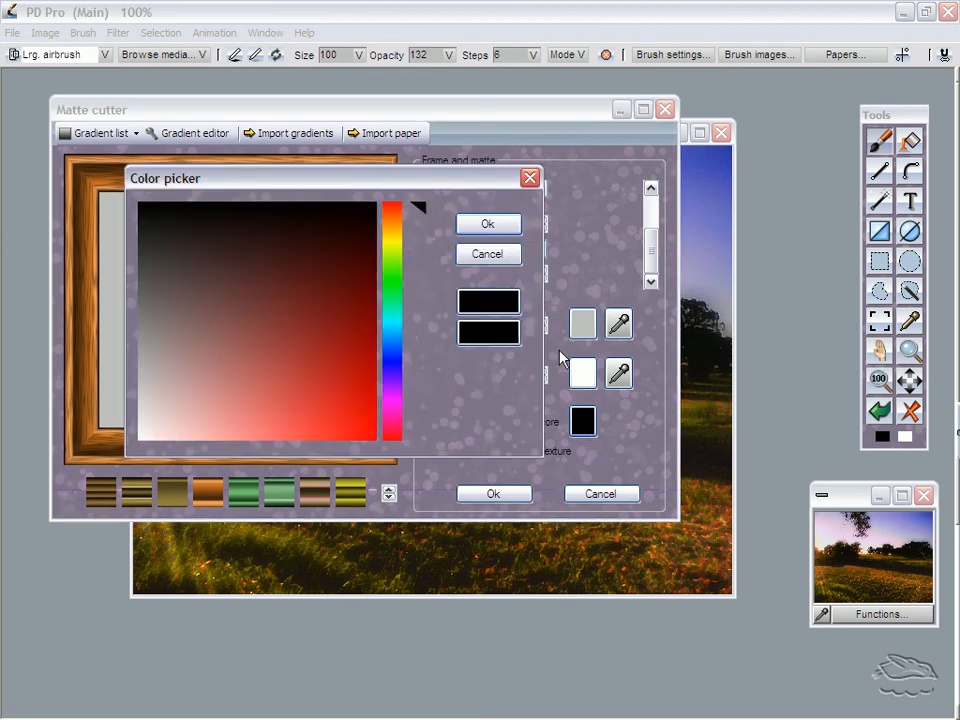
pyautogui.click(164, 304)
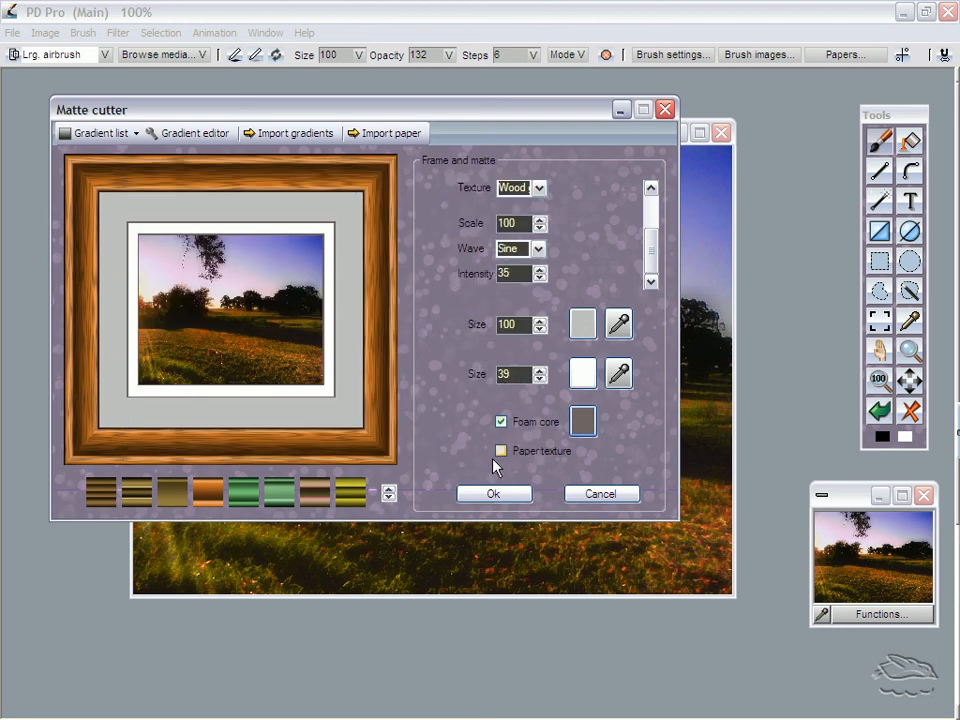
# - Switch on Paper texture for the mats and set its intensity
pyautogui.click(500, 450)
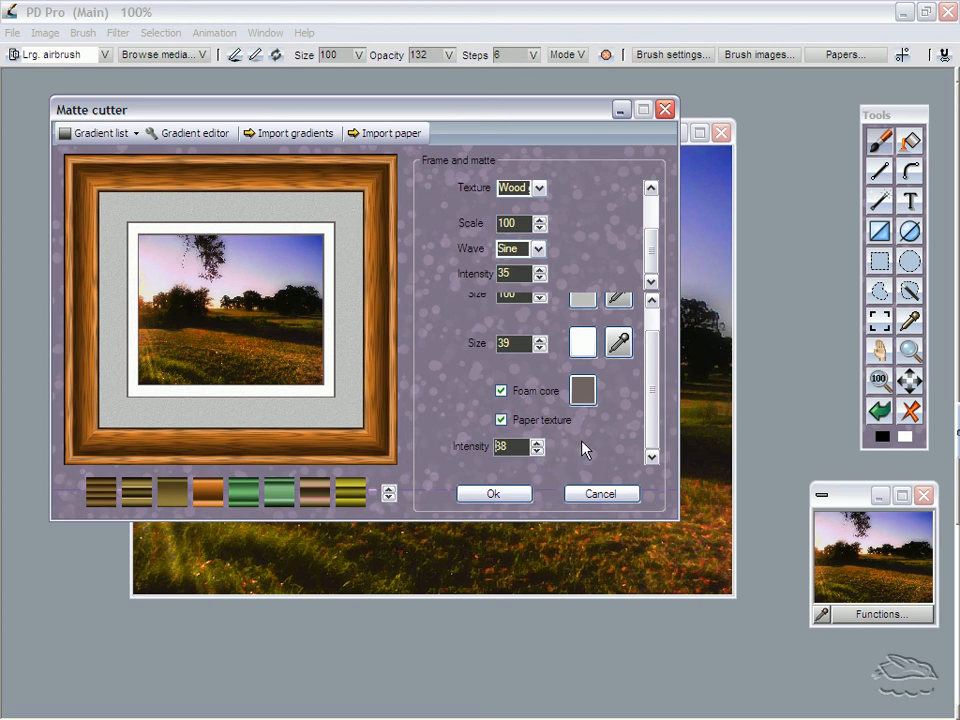
pyautogui.moveTo(478, 470)
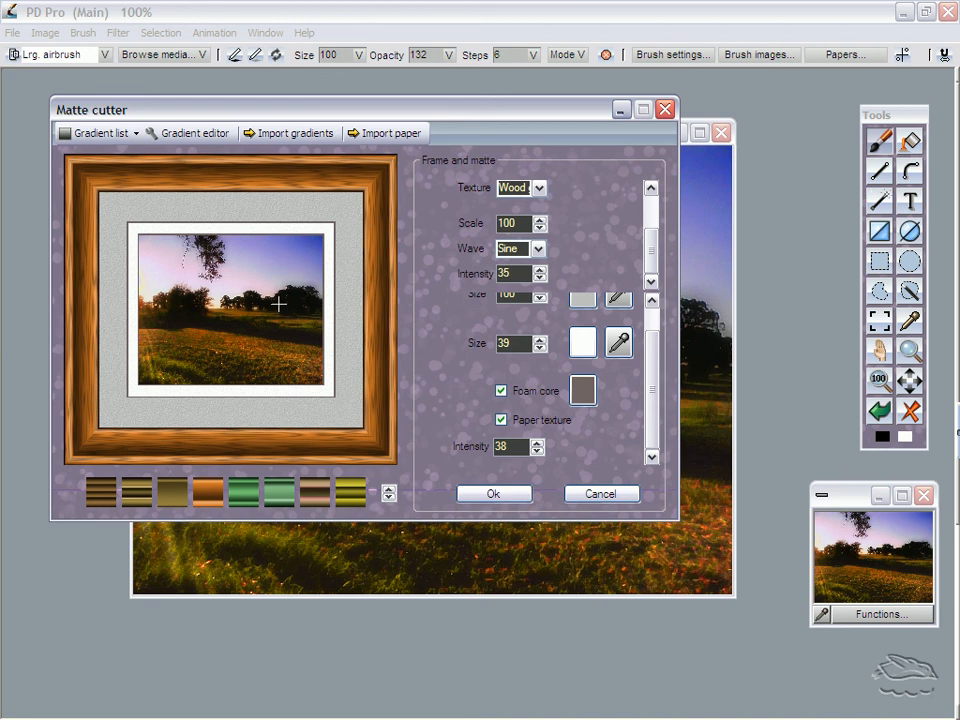
pyautogui.moveTo(280, 304)
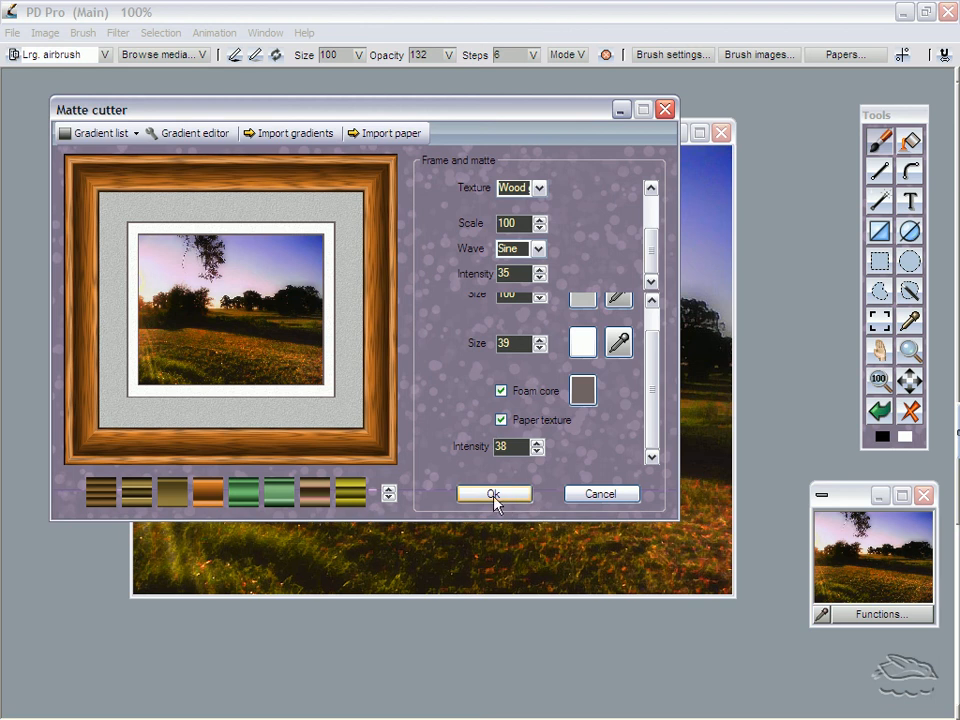
# - Apply the wood-grain frame and textured mats to the photo
pyautogui.click(492, 494)
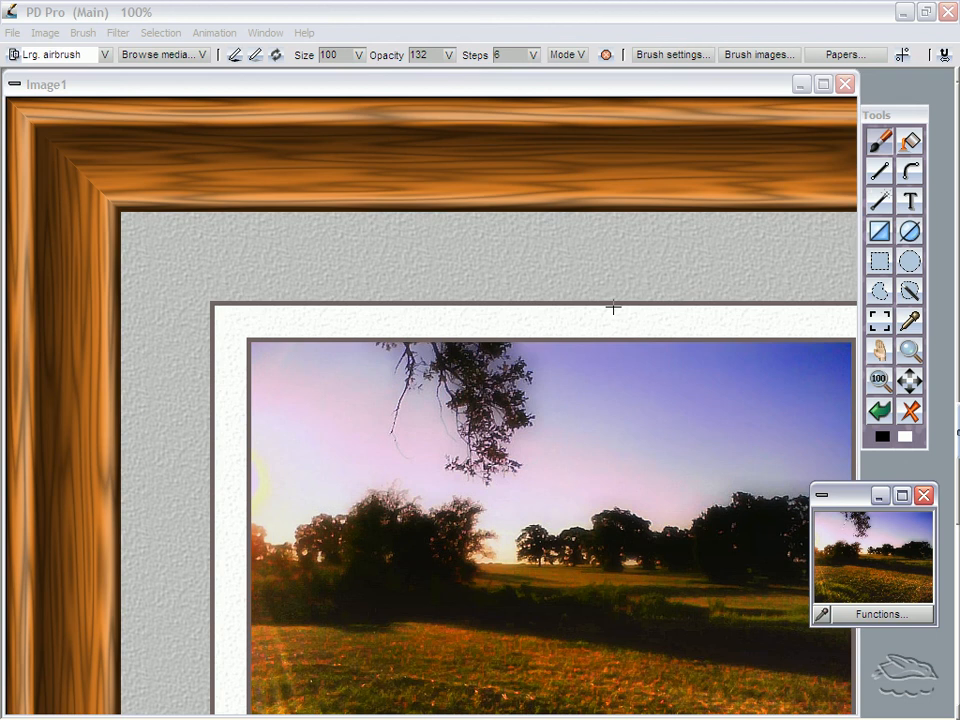
pyautogui.moveTo(904, 396)
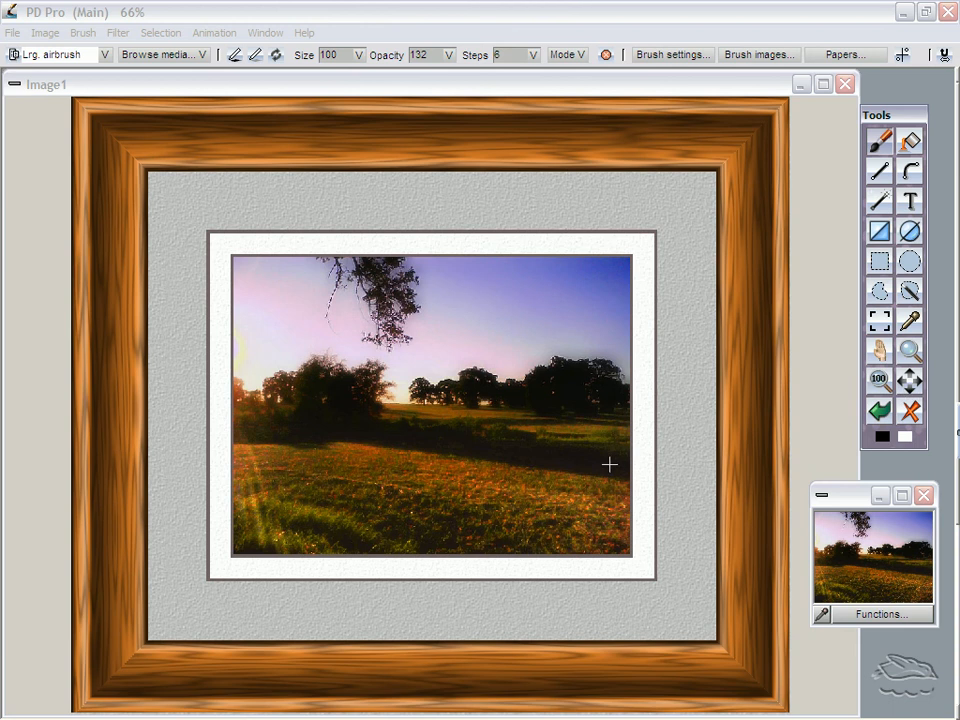
pyautogui.moveTo(604, 470)
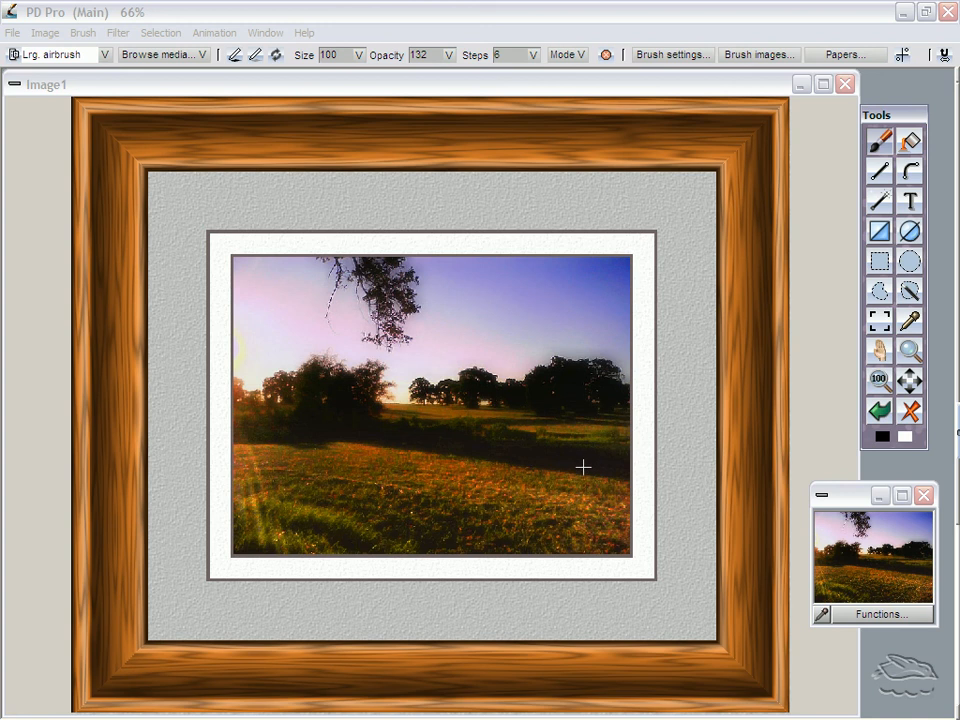
pyautogui.moveTo(596, 444)
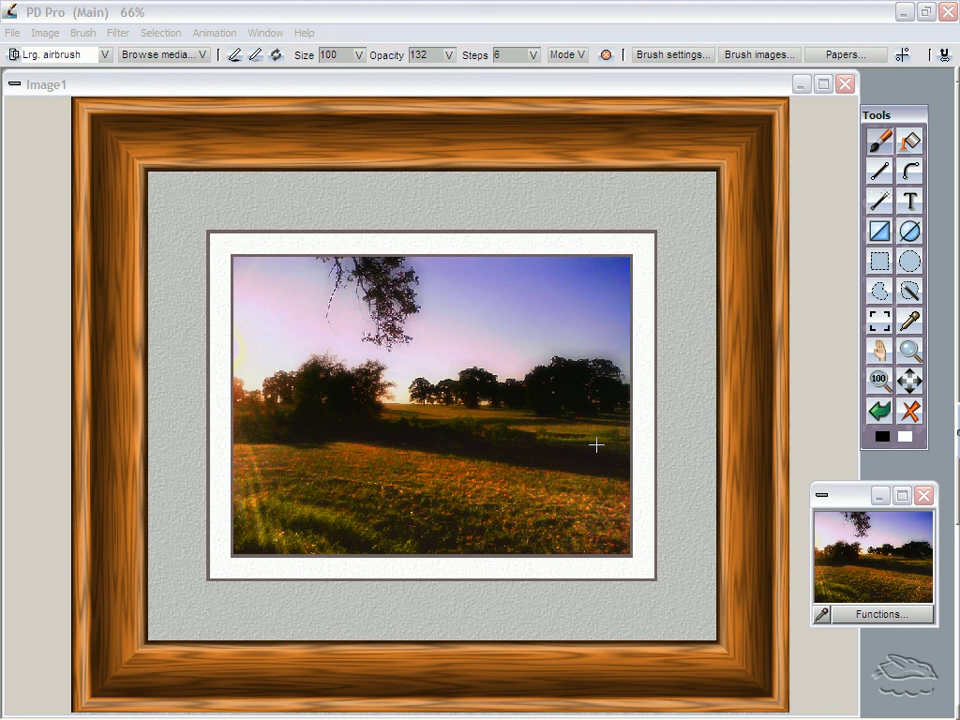
pyautogui.moveTo(608, 198)
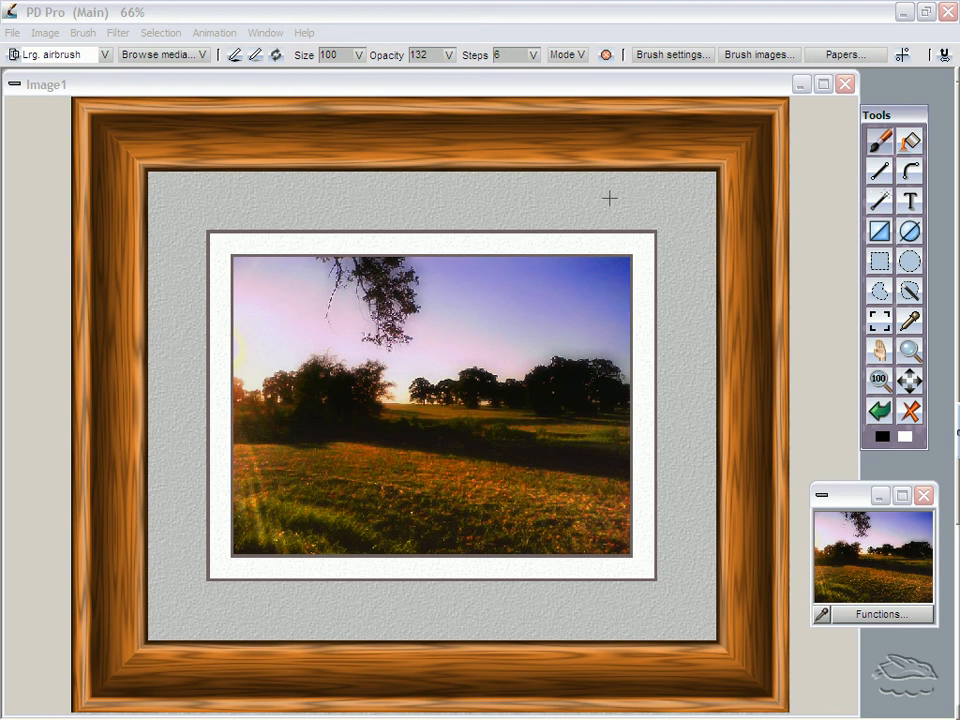
pyautogui.click(44, 32)
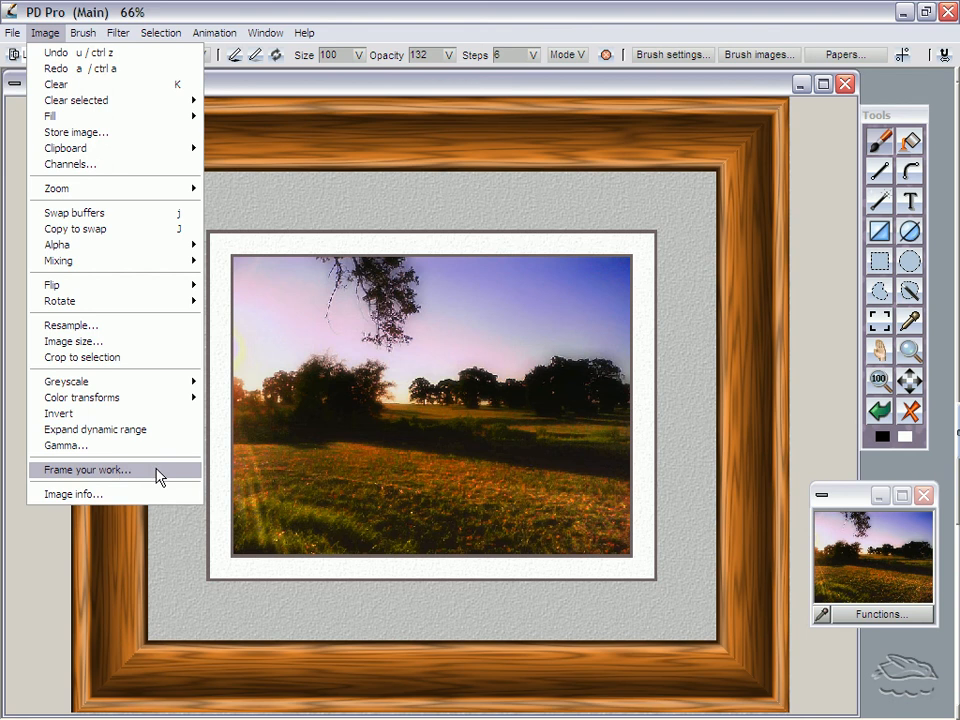
pyautogui.click(88, 468)
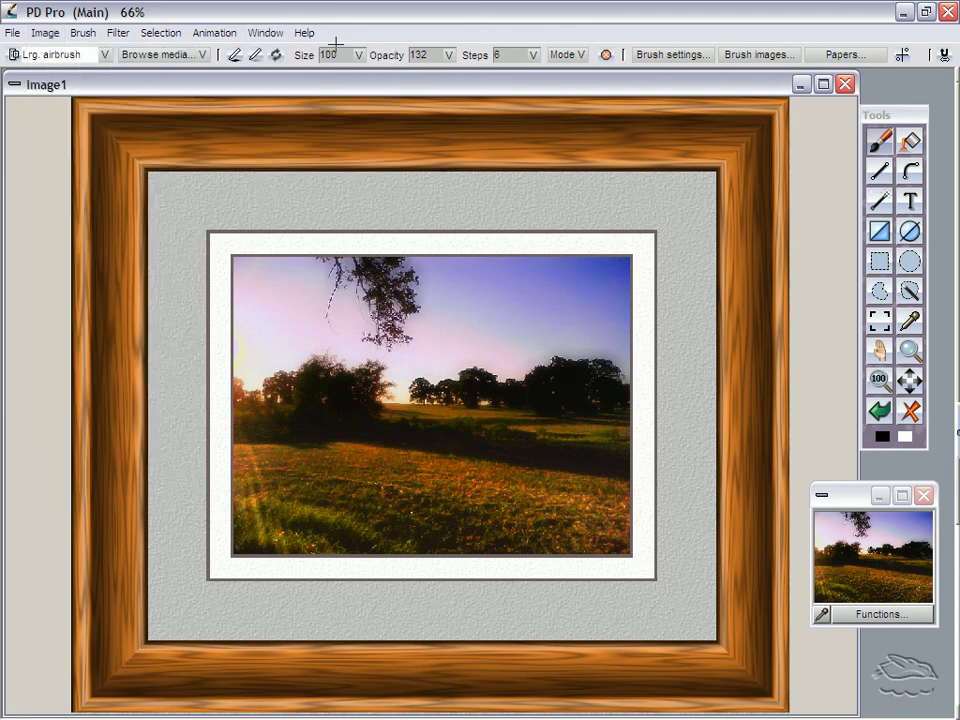